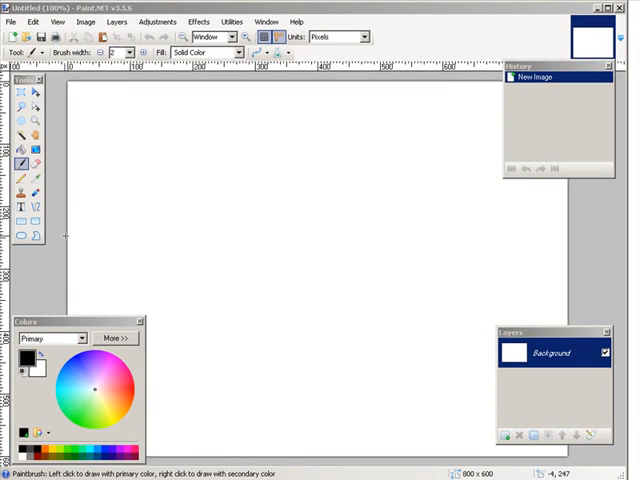
pyautogui.moveTo(77, 258)
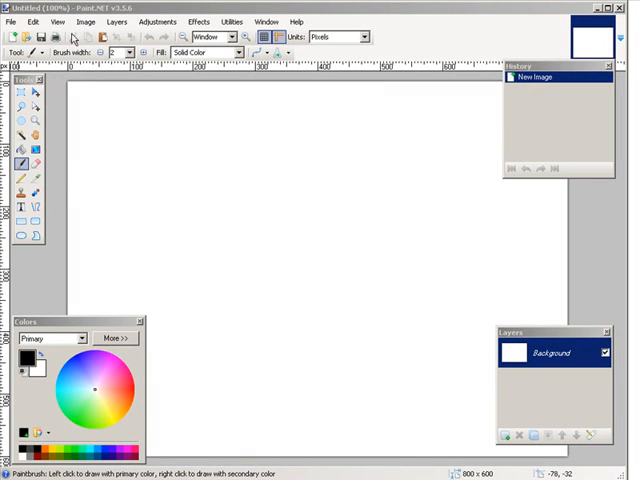
# Open the landscape photo DCP_1460.JPG from the File menu.
pyautogui.click(11, 21)
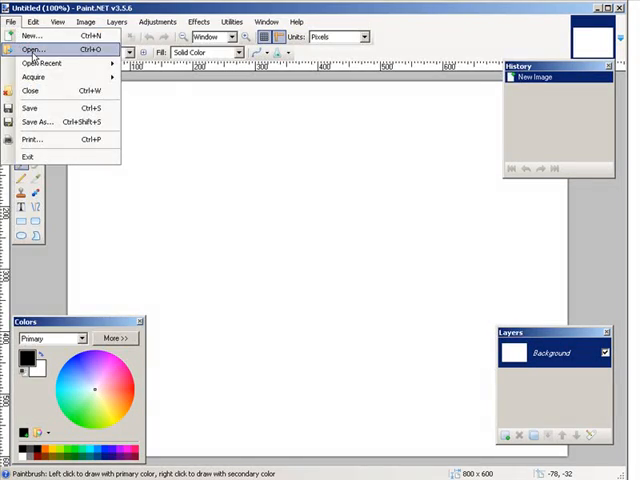
pyautogui.click(33, 50)
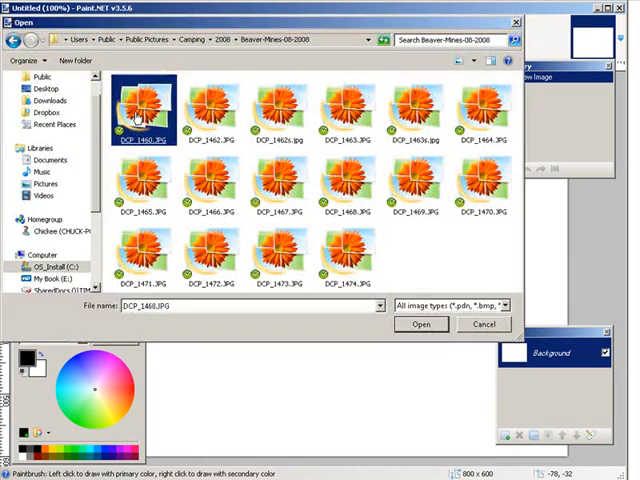
pyautogui.click(422, 324)
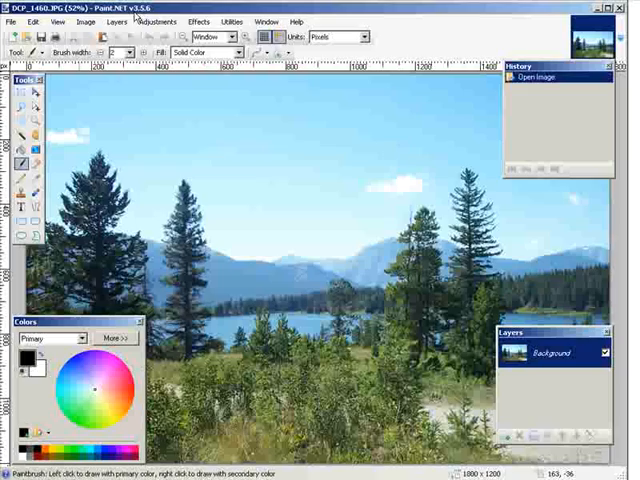
# Apply Ink Sketch from Effects > Artistic with ink outline 52 and coloring 72.
pyautogui.click(200, 21)
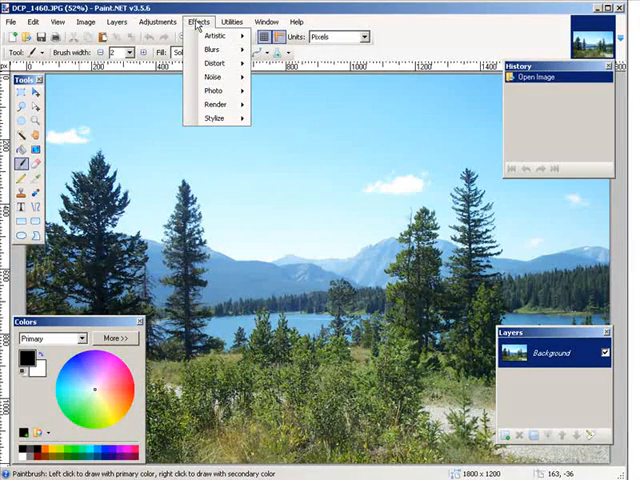
pyautogui.moveTo(215, 35)
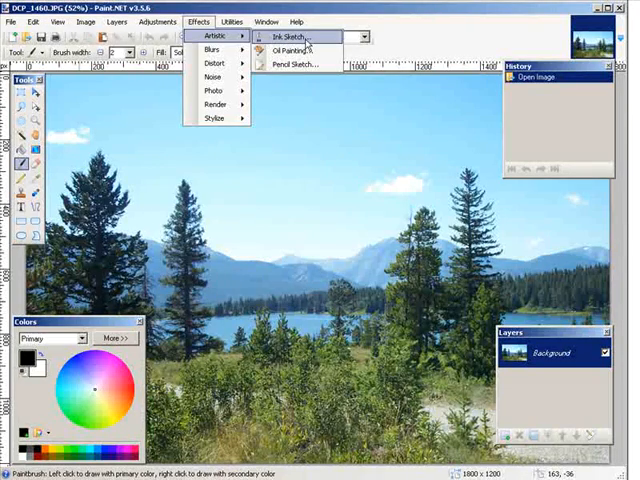
pyautogui.click(293, 37)
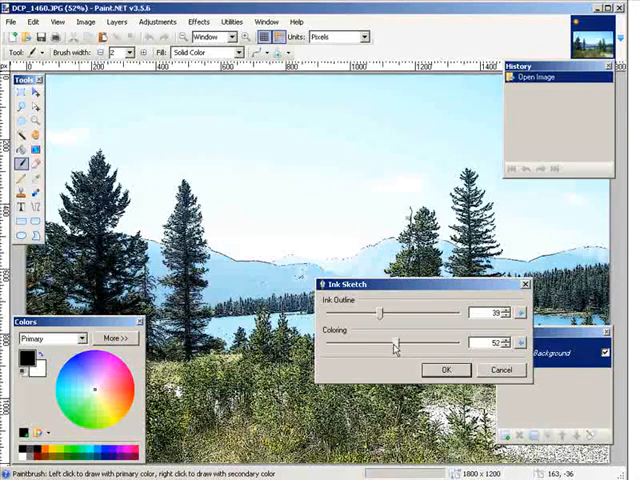
pyautogui.moveTo(400, 342); pyautogui.dragTo(420, 342)
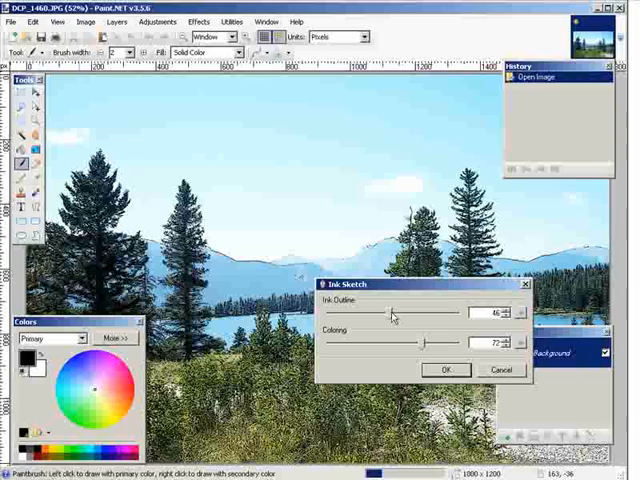
pyautogui.moveTo(380, 313); pyautogui.dragTo(395, 313)
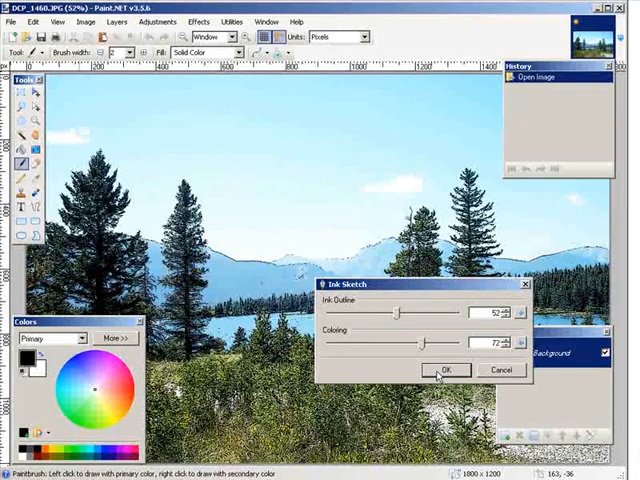
pyautogui.click(446, 369)
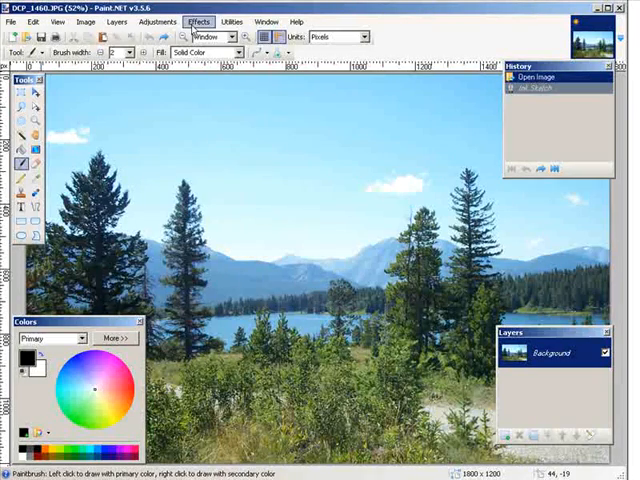
# Undo the Ink Sketch and bring up the Effects menu again.
pyautogui.click(199, 21)
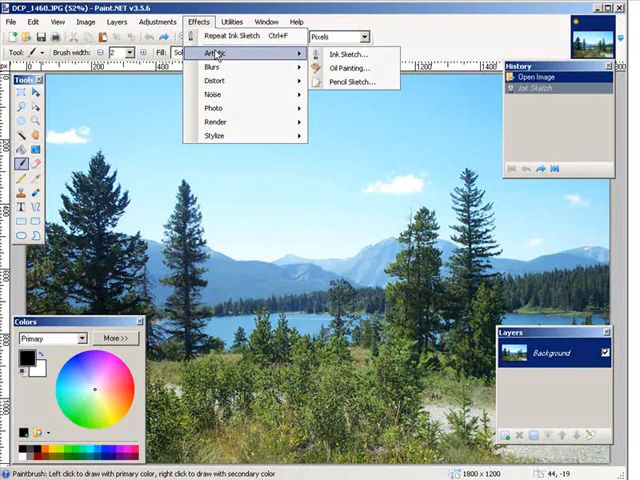
# Apply Pencil Sketch with pencil tip size 15 and range 13.
pyautogui.click(342, 81)
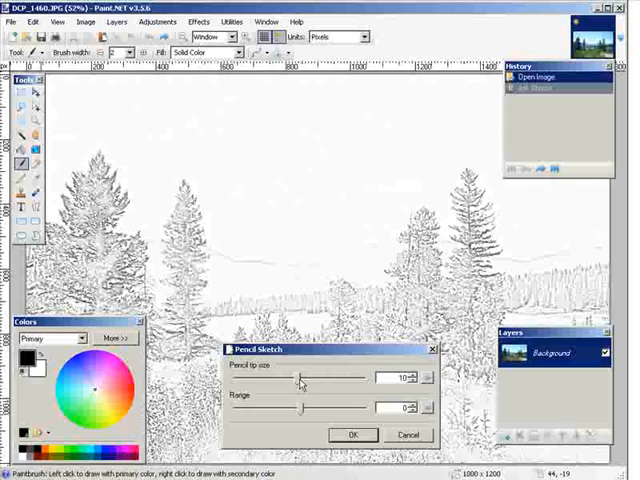
pyautogui.moveTo(305, 378); pyautogui.dragTo(320, 378)
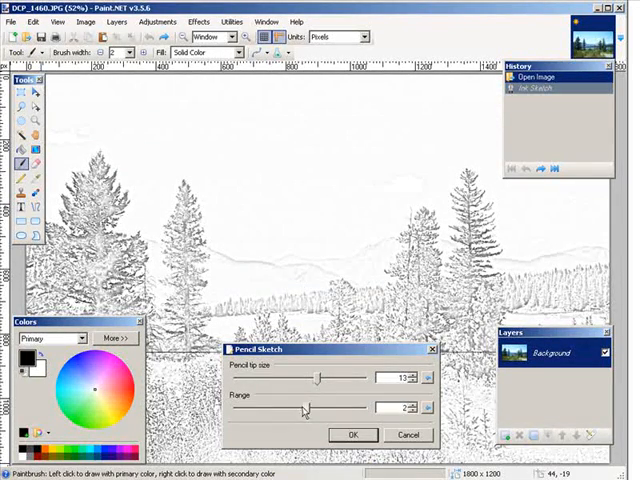
pyautogui.moveTo(310, 407); pyautogui.dragTo(316, 407)
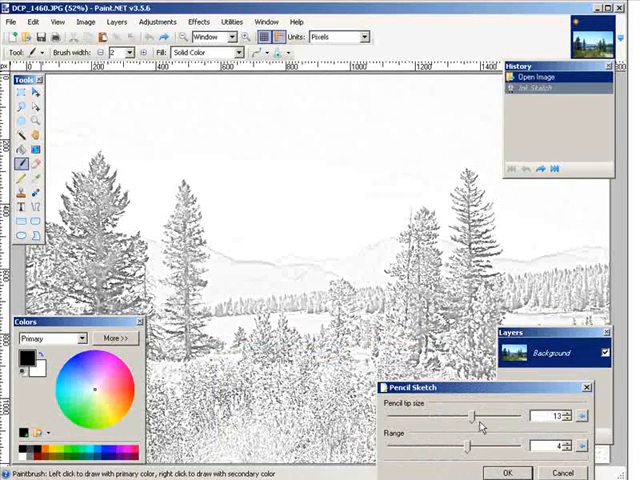
pyautogui.moveTo(470, 446); pyautogui.dragTo(490, 446)
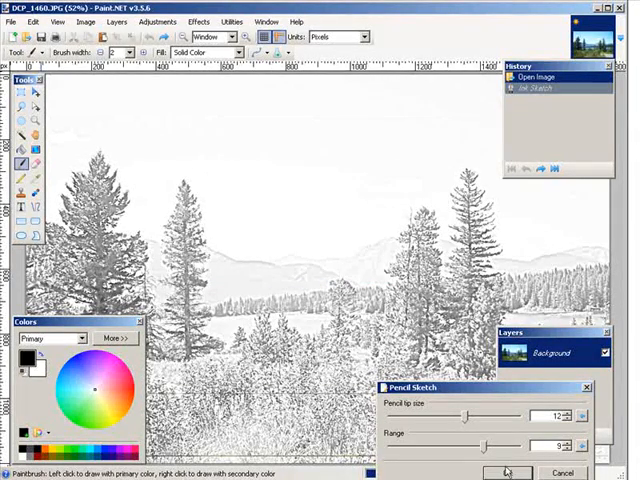
pyautogui.moveTo(478, 414); pyautogui.dragTo(498, 414)
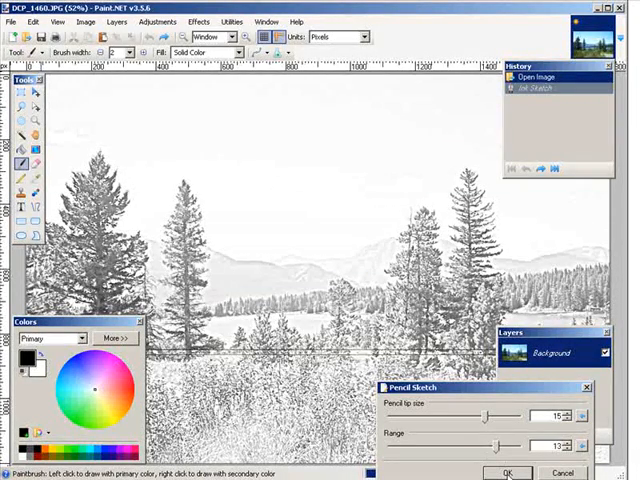
pyautogui.click(508, 472)
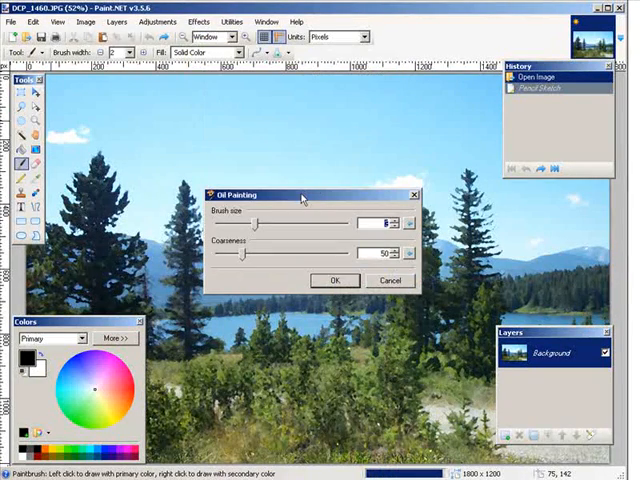
# Apply Oil Painting with brush size 2 and coarseness 88, moving the dialog aside first.
pyautogui.moveTo(300, 195); pyautogui.dragTo(415, 354)
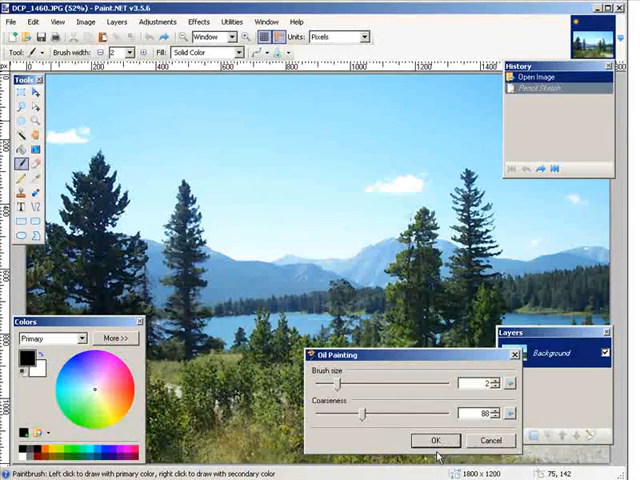
pyautogui.click(434, 440)
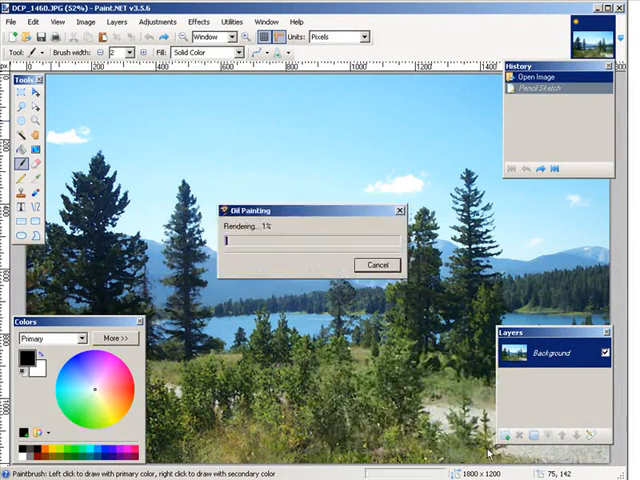